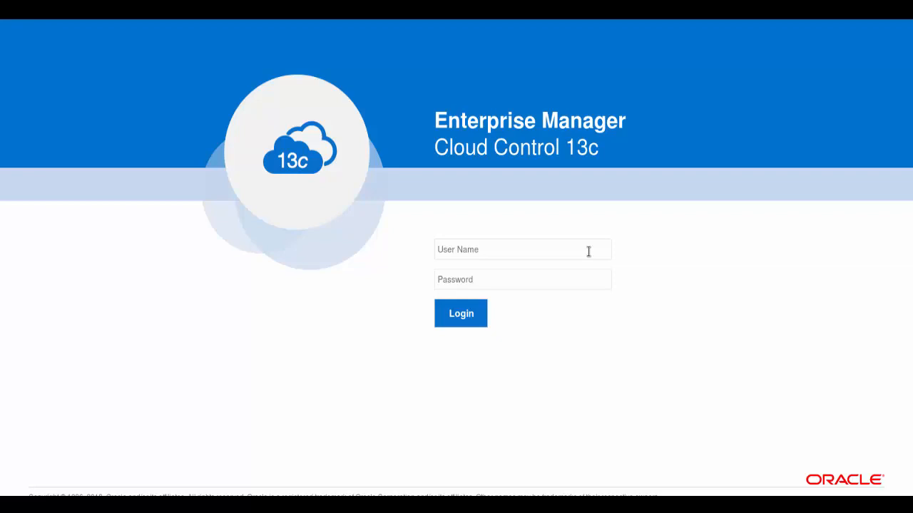
Step: Sign in as user 'sales_self' with the given password
{"action": "type", "text": "s"}
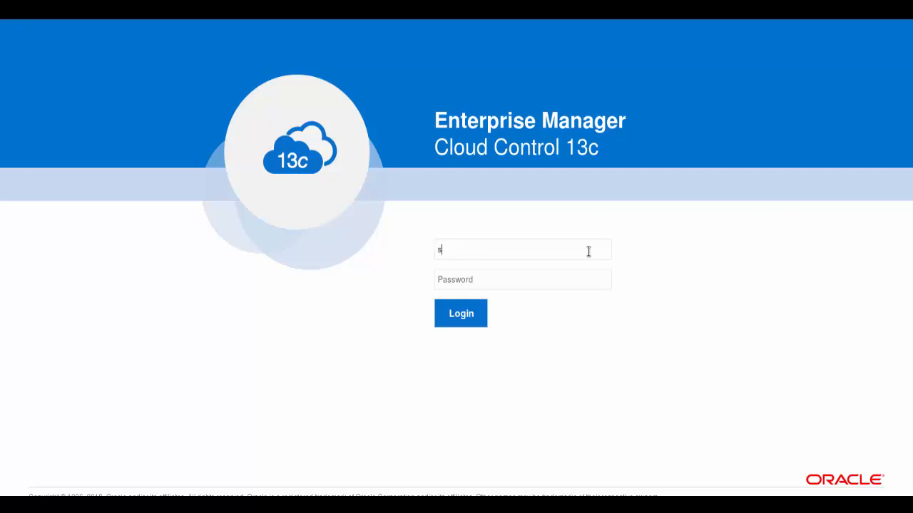
{"action": "type", "text": "ales_self_service_user2"}
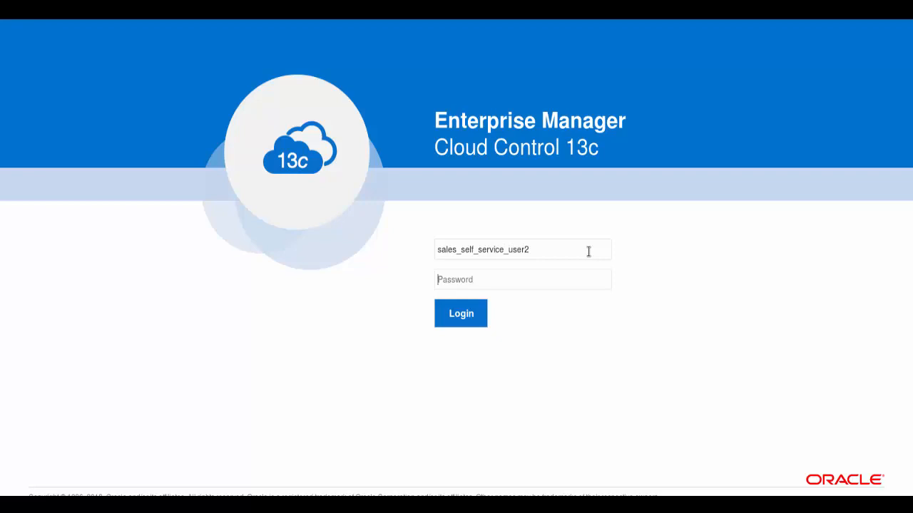
{"action": "type", "text": "password"}
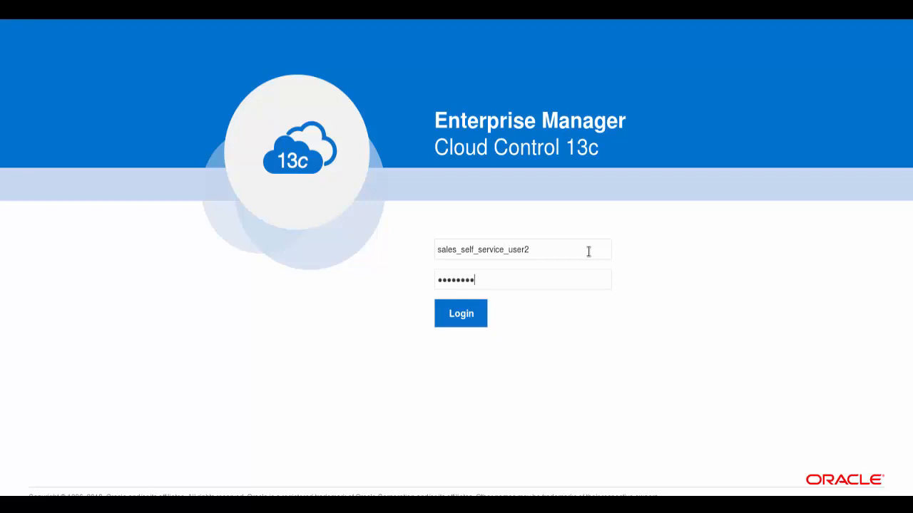
{"action": "left_click", "coordinate": [461, 313]}
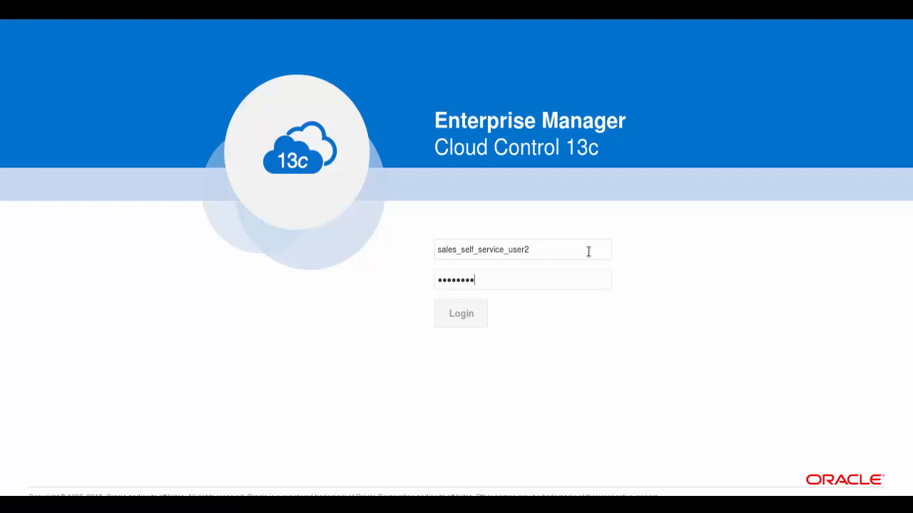
{"action": "left_click", "coordinate": [461, 313]}
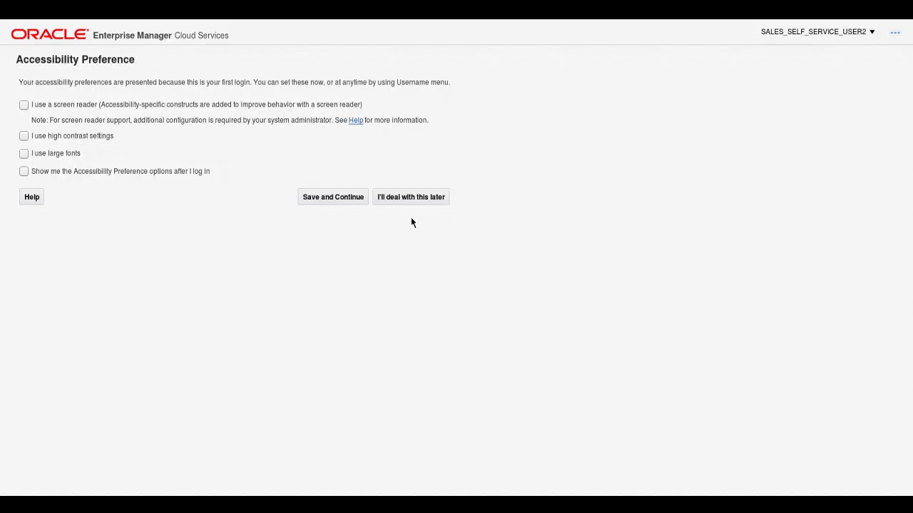
{"action": "mouse_move", "coordinate": [370, 227]}
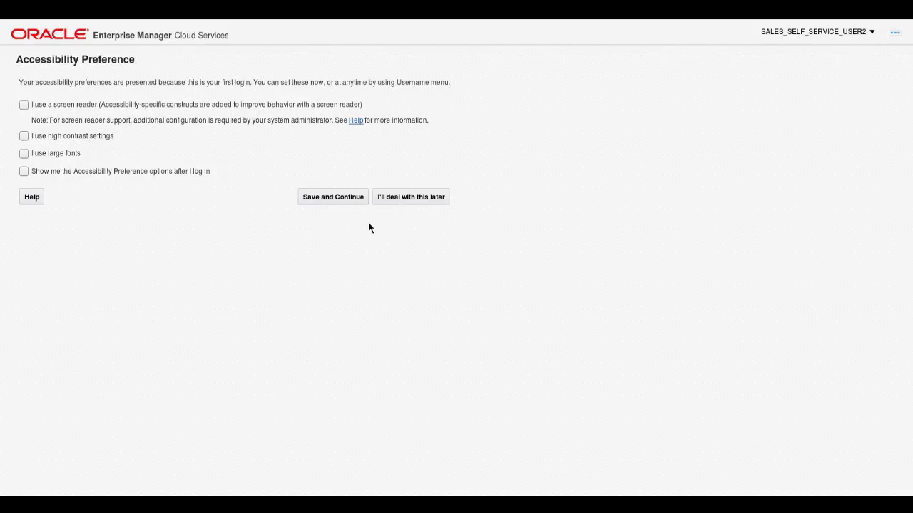
{"action": "mouse_move", "coordinate": [323, 213]}
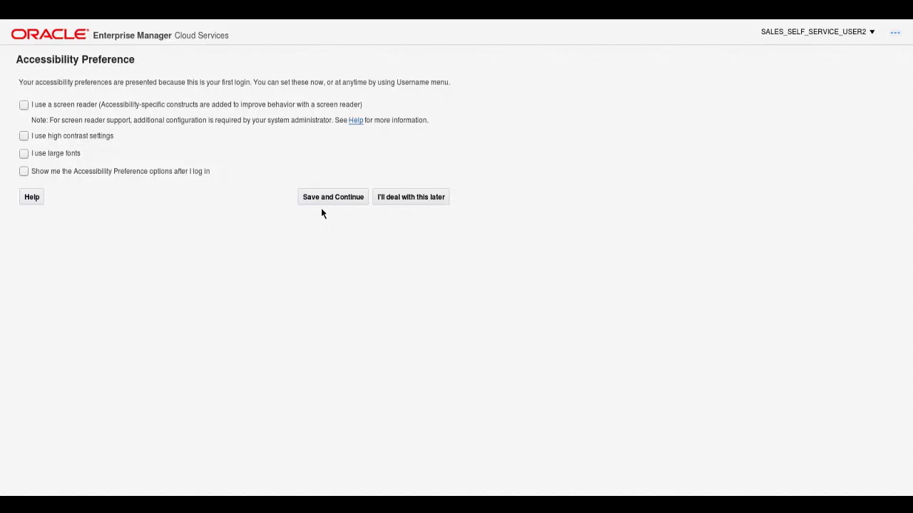
Step: Save the accessibility preferences with every option left unchecked and continue
{"action": "left_click", "coordinate": [333, 196]}
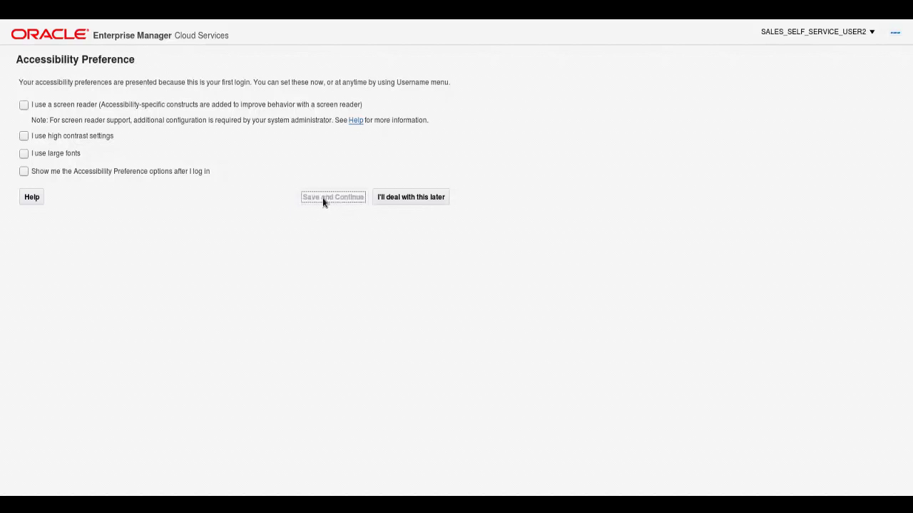
{"action": "left_click", "coordinate": [333, 197]}
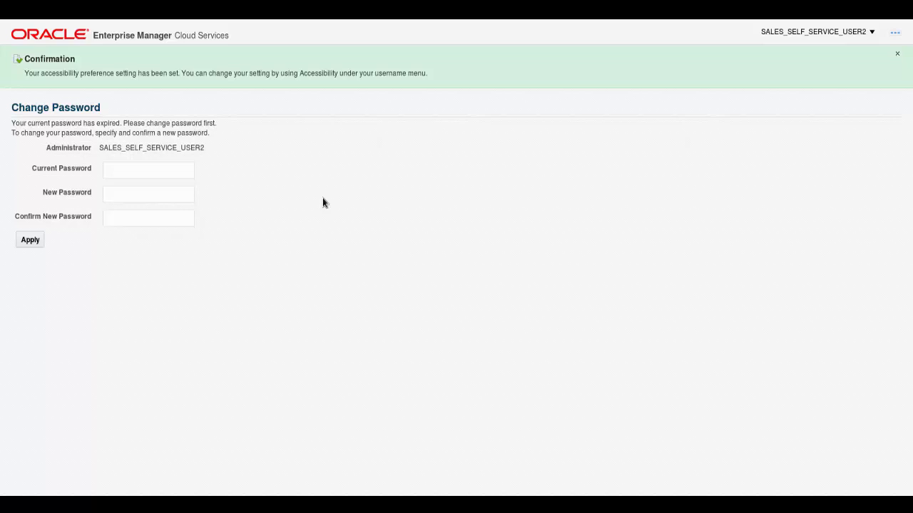
Step: Enter the current and new passwords and apply the password change
{"action": "left_click", "coordinate": [149, 171]}
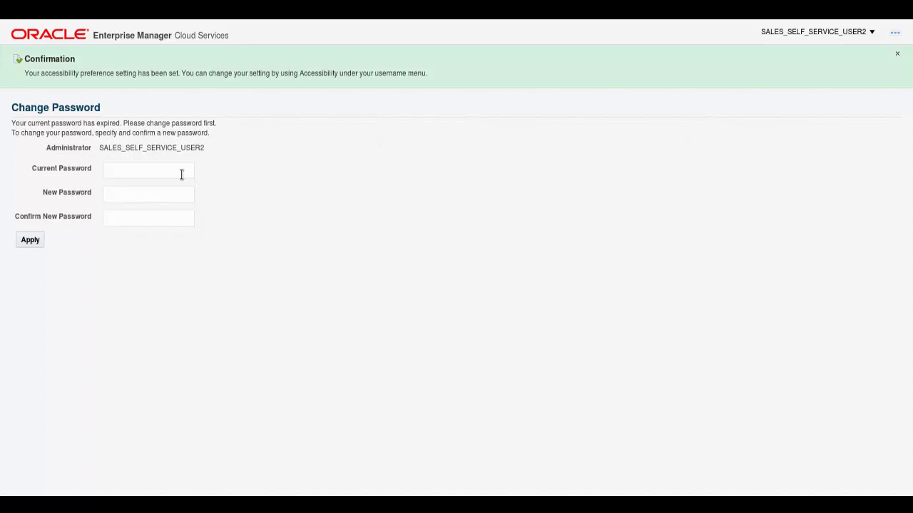
{"action": "type", "text": "•••••"}
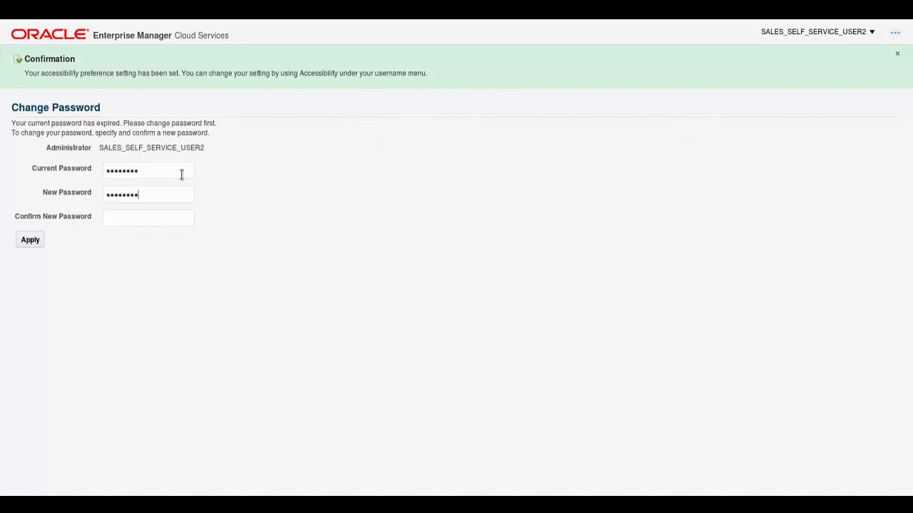
{"action": "type", "text": "•••••"}
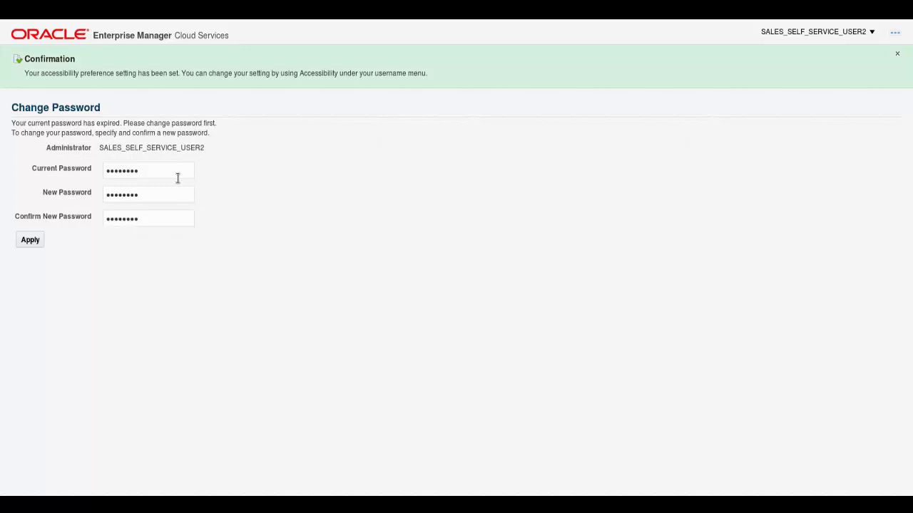
{"action": "left_click", "coordinate": [29, 239]}
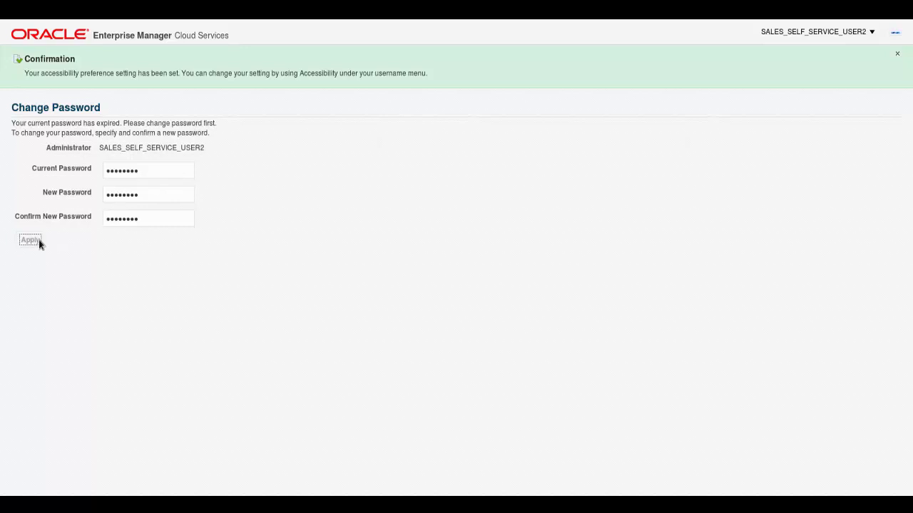
{"action": "left_click", "coordinate": [30, 241]}
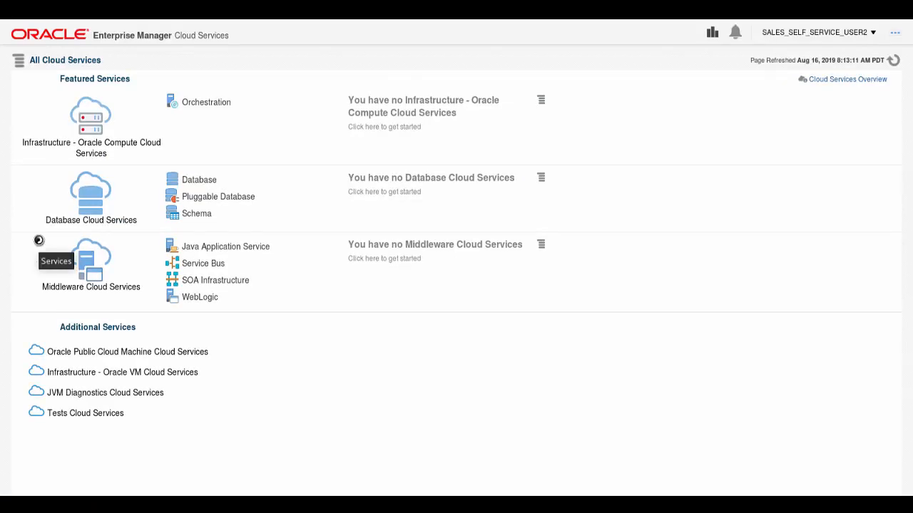
{"action": "mouse_move", "coordinate": [39, 247]}
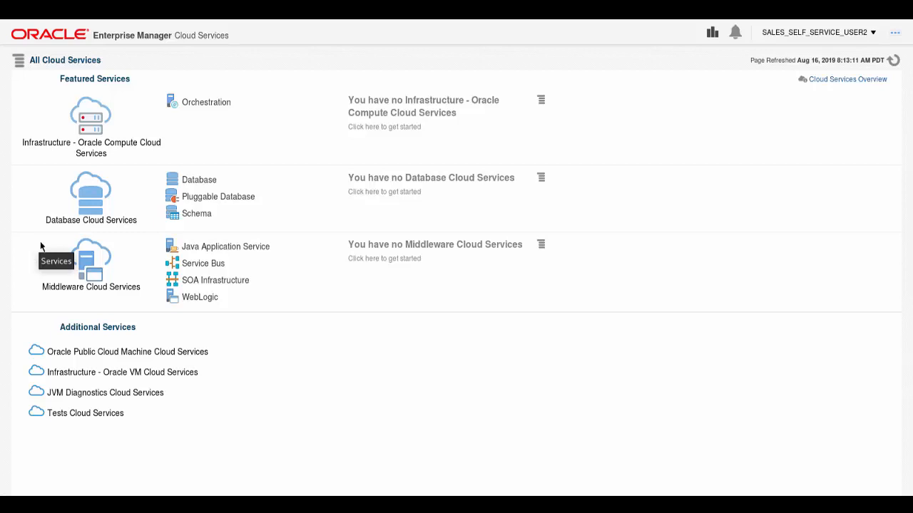
{"action": "mouse_move", "coordinate": [338, 311]}
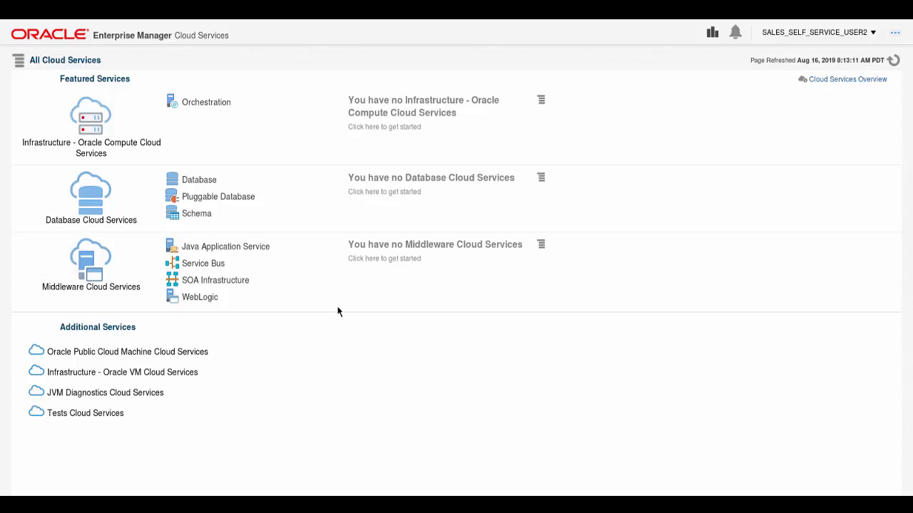